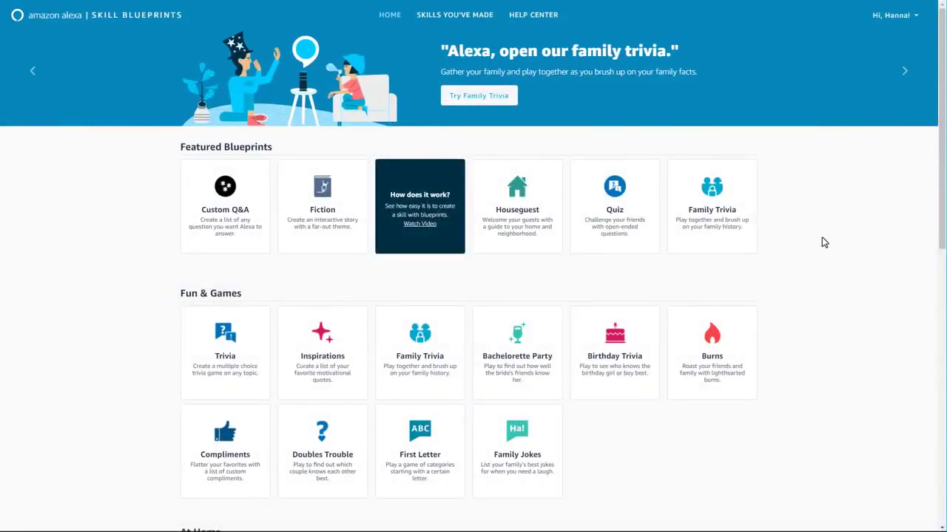
{"action": "mouse_move", "coordinate": [831, 227]}
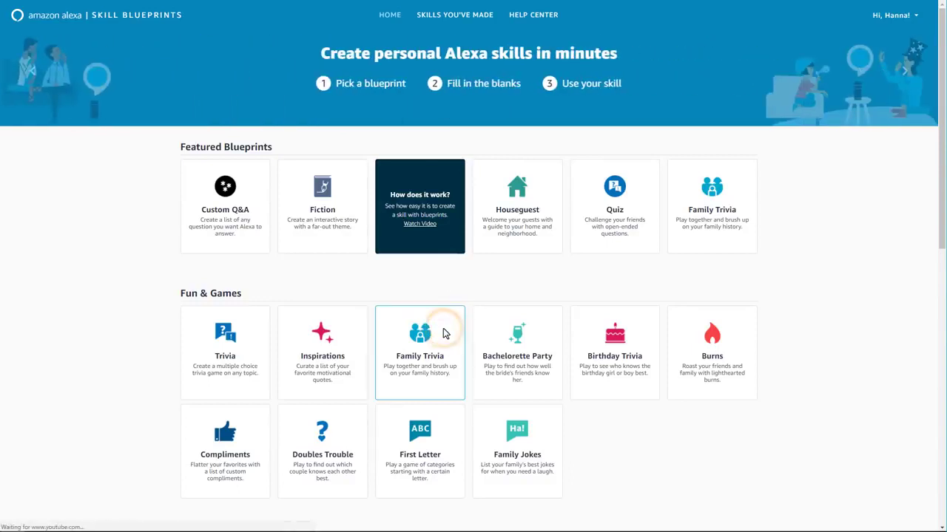
Open the Family Trivia blueprint and start making your own skill from it.
{"action": "left_click", "coordinate": [419, 352]}
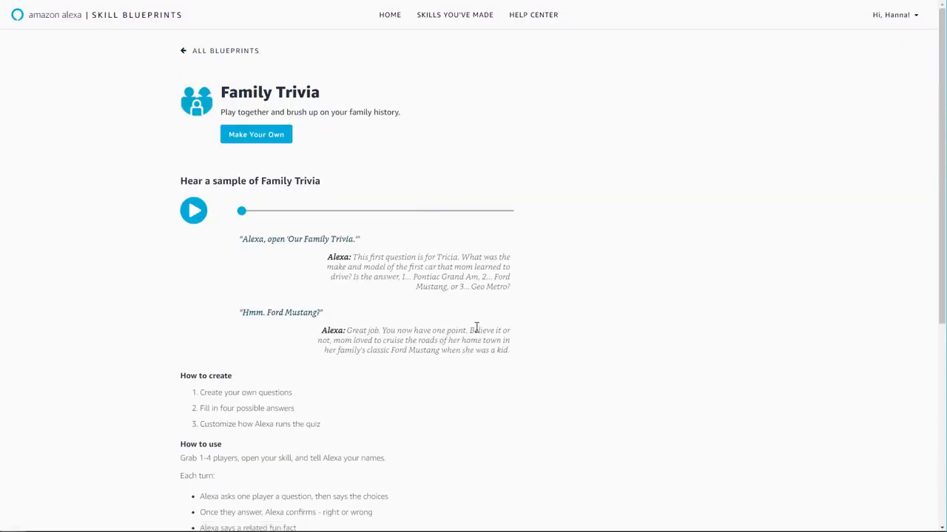
{"action": "mouse_move", "coordinate": [584, 293]}
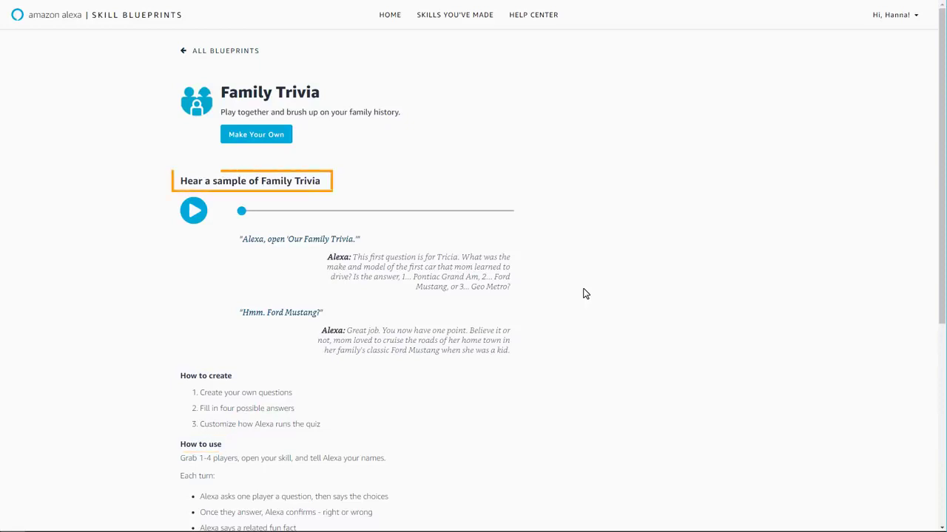
{"action": "mouse_move", "coordinate": [398, 145]}
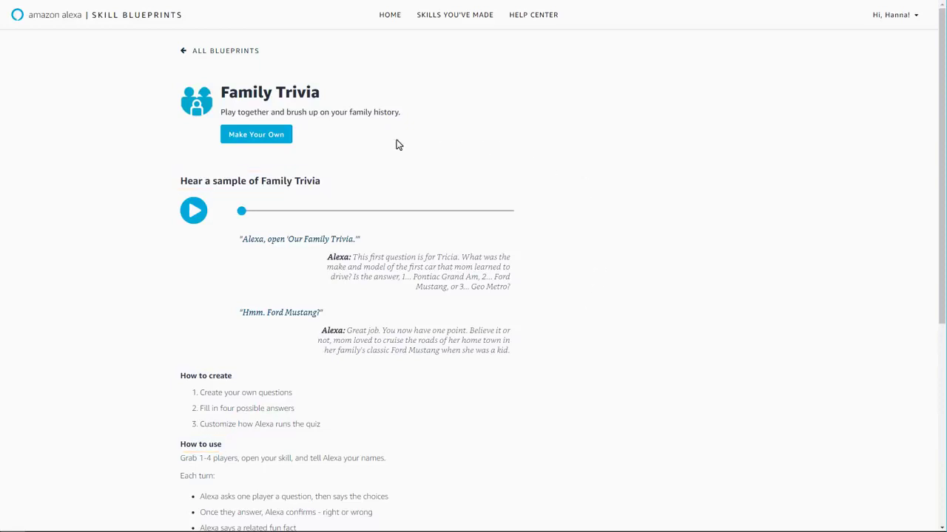
{"action": "left_click", "coordinate": [256, 134]}
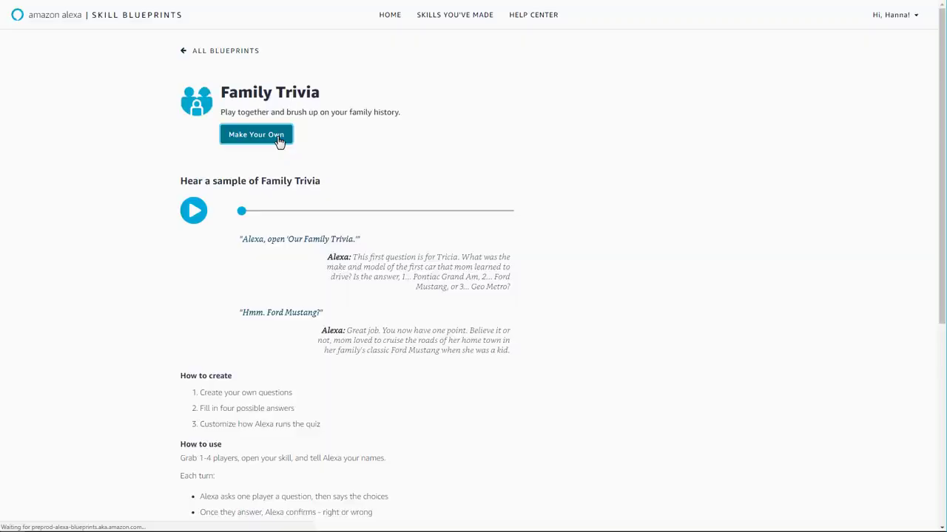
Review the sample family questions and correct answers in the Content step.
{"action": "left_click", "coordinate": [256, 134]}
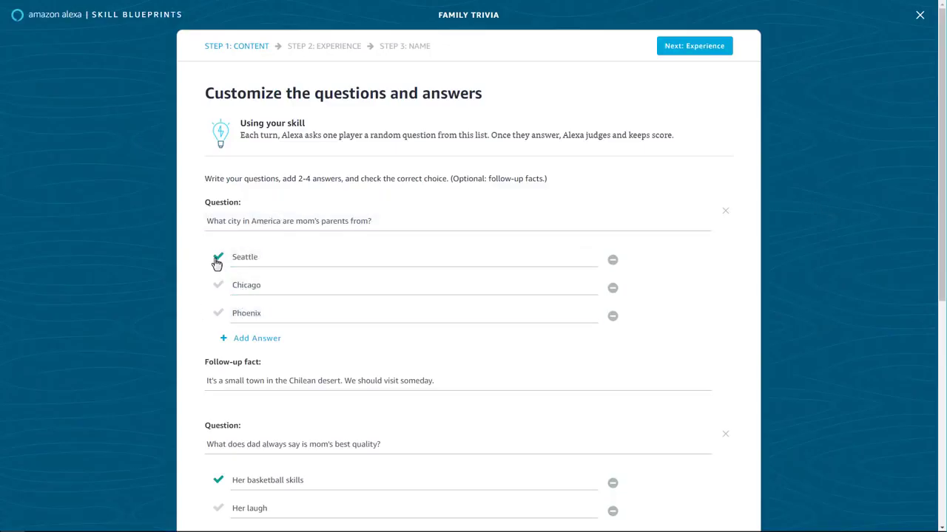
{"action": "scroll", "scroll_direction": "down", "scroll_amount": 3}
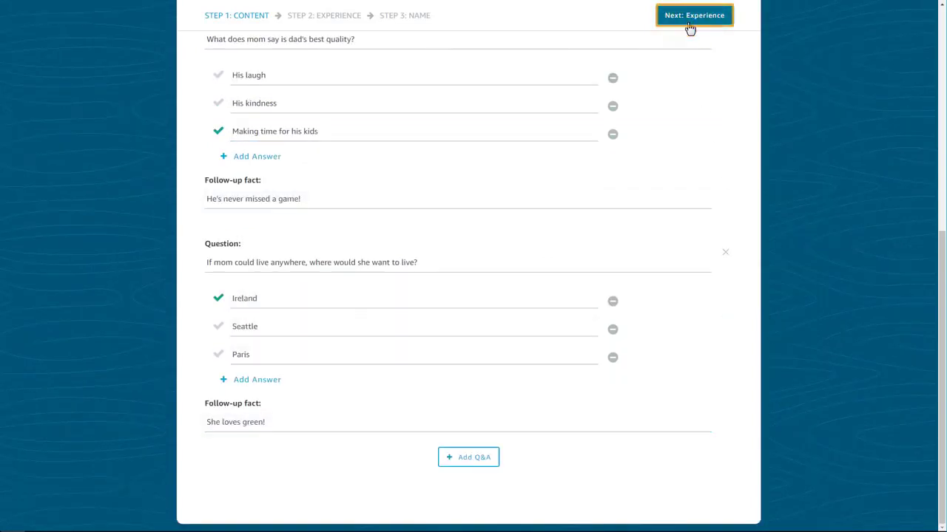
Set the intro sound to Laughing 1, edit the first greeting, and continue to naming.
{"action": "left_click", "coordinate": [694, 15]}
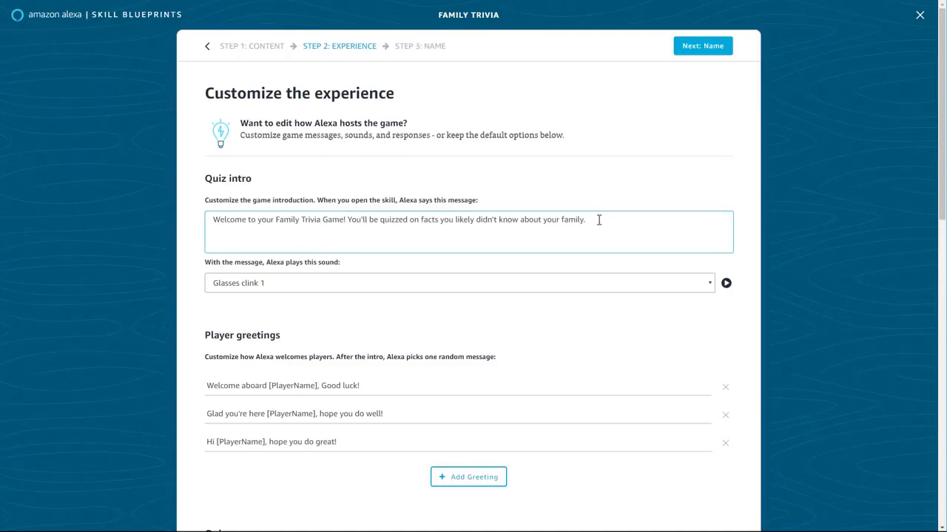
{"action": "left_click", "coordinate": [458, 283]}
{"action": "type", "text": ". You'll need it"}
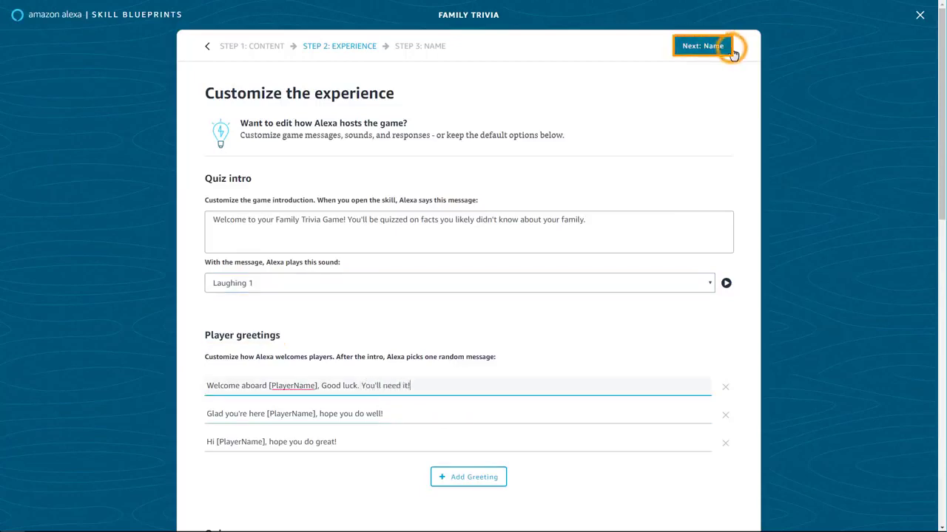
{"action": "left_click", "coordinate": [701, 45]}
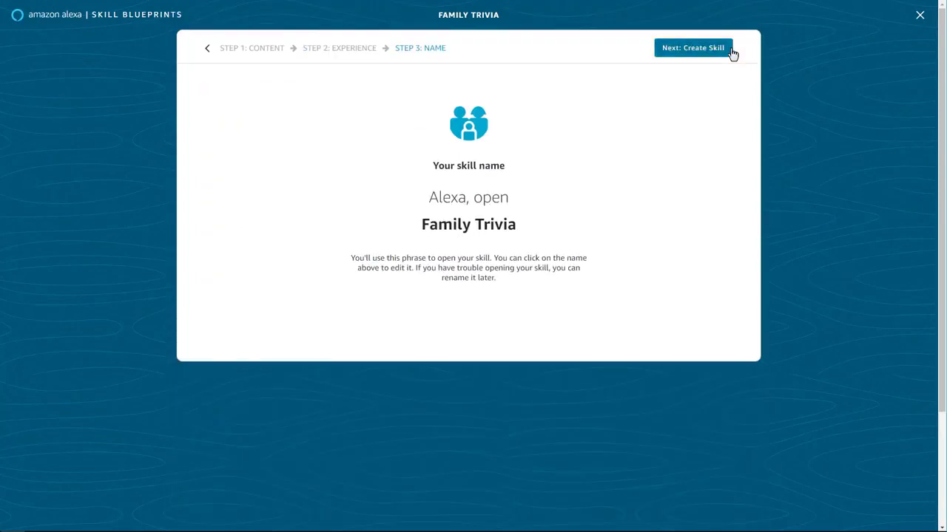
Rename the skill to 'My Family Trivia' and create it.
{"action": "left_click", "coordinate": [468, 224]}
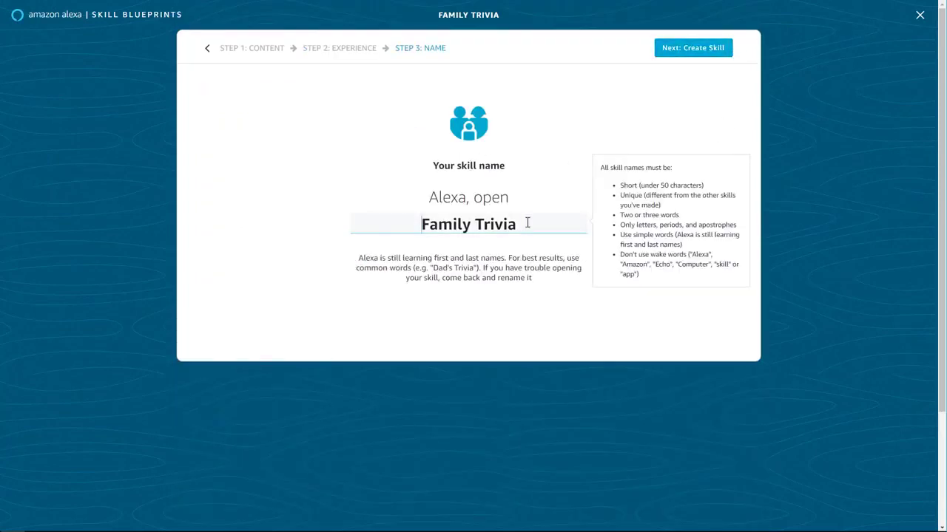
{"action": "type", "text": "My"}
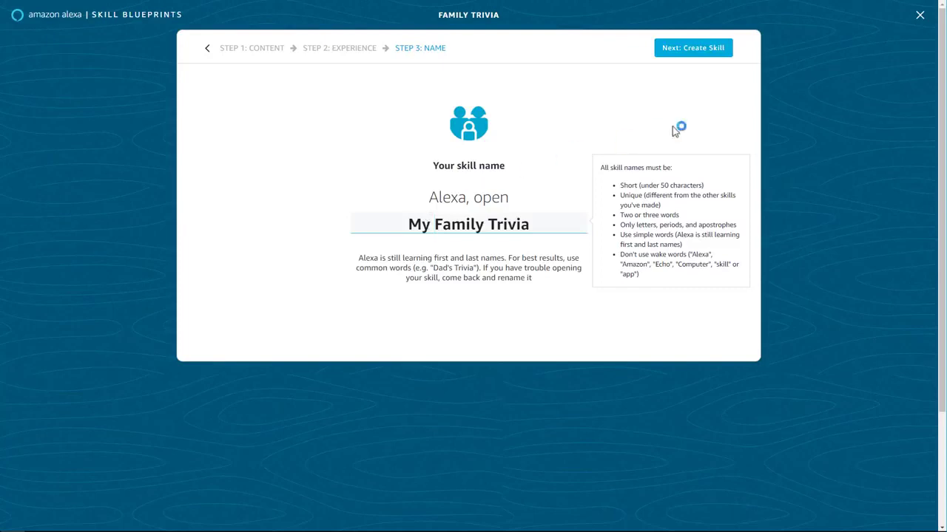
{"action": "left_click", "coordinate": [692, 47]}
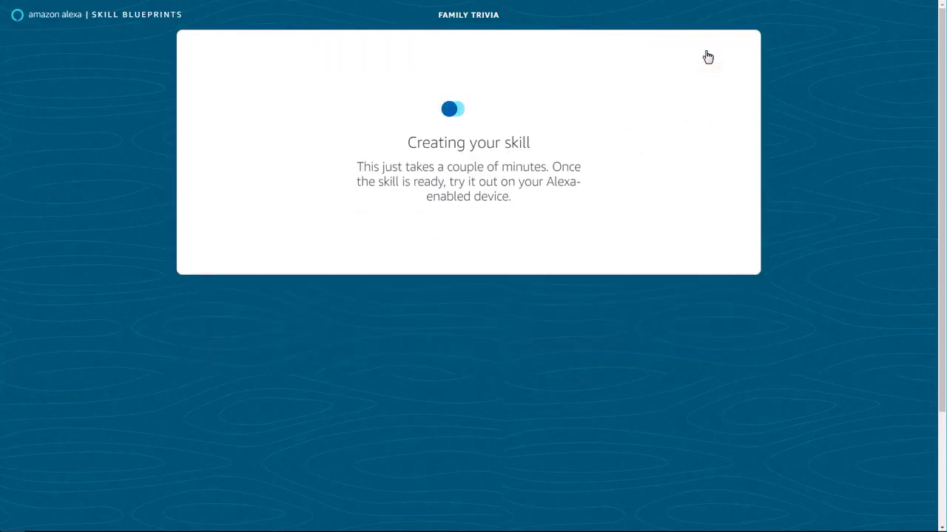